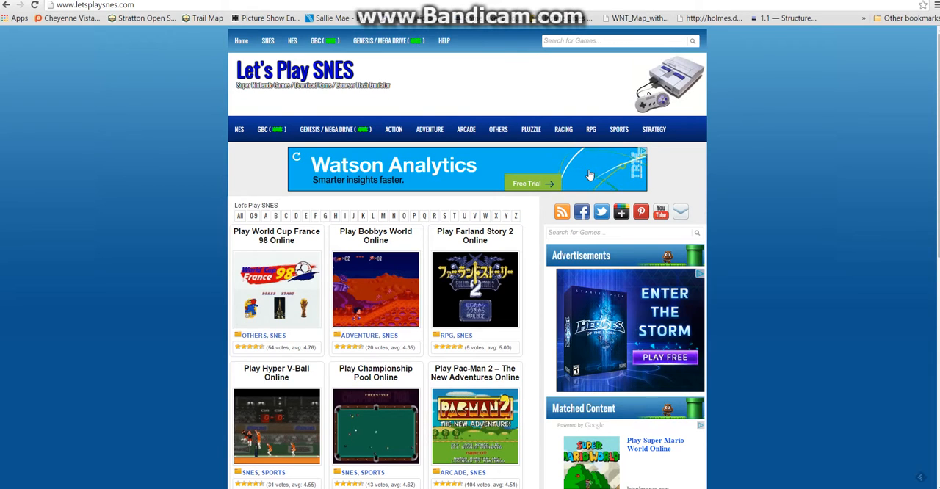
mouse_move(482, 116)
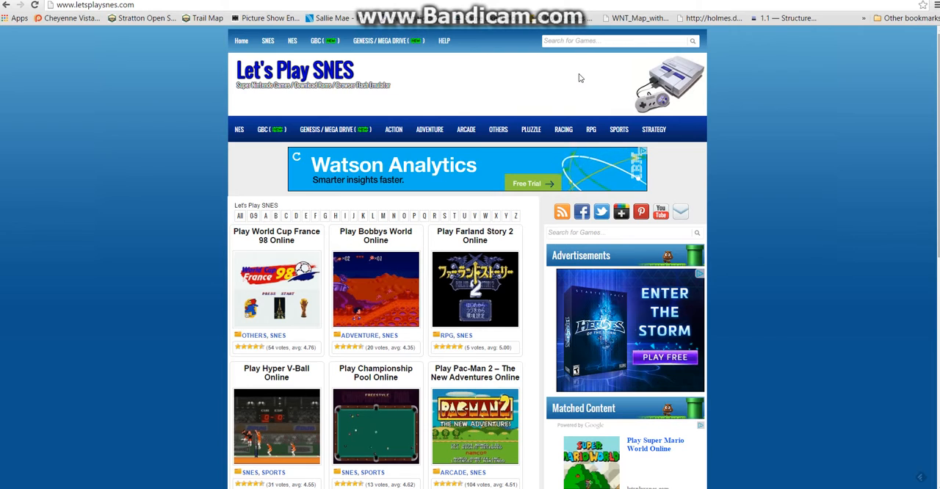
Search Let's Play SNES for 'super mario world' and browse the matching game titles down to the page links.
scroll(down, 3)
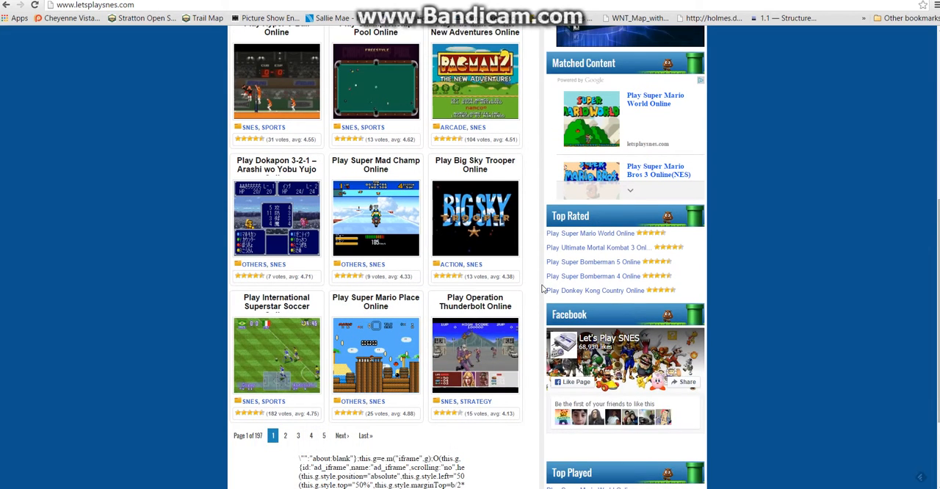
scroll(down, 3)
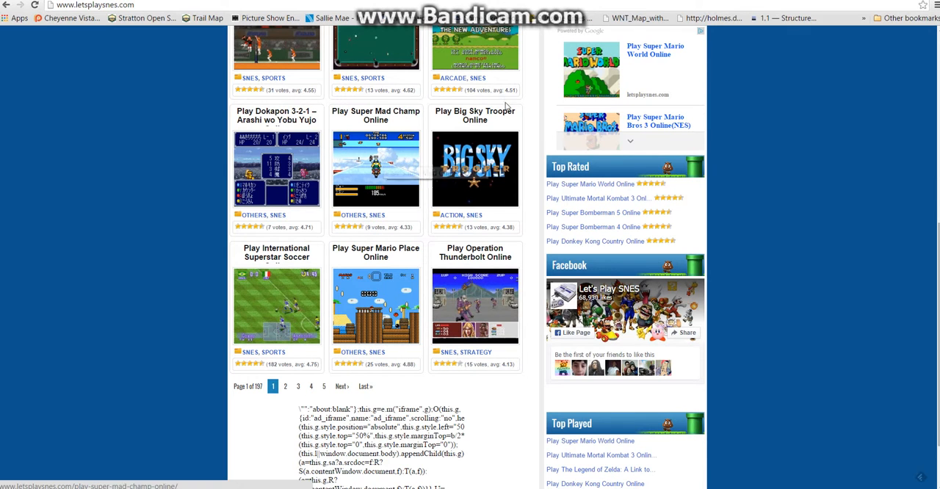
mouse_move(605, 162)
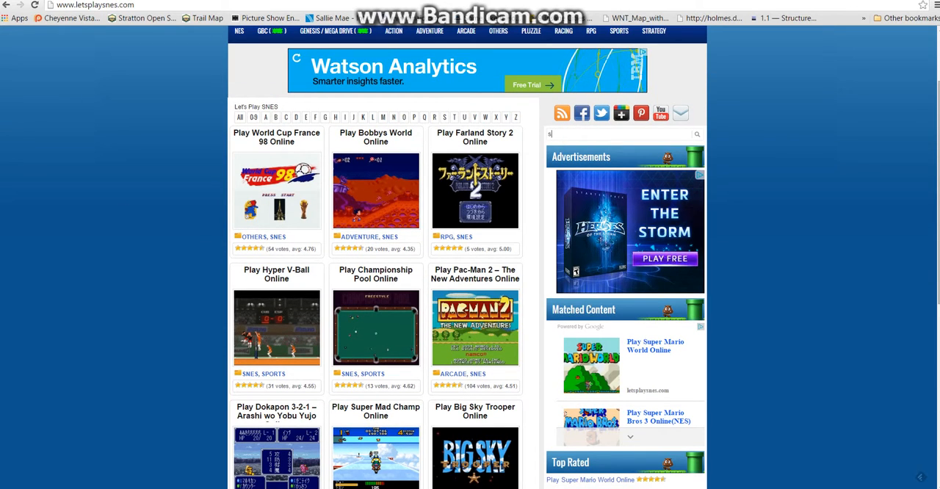
text(super mario world)
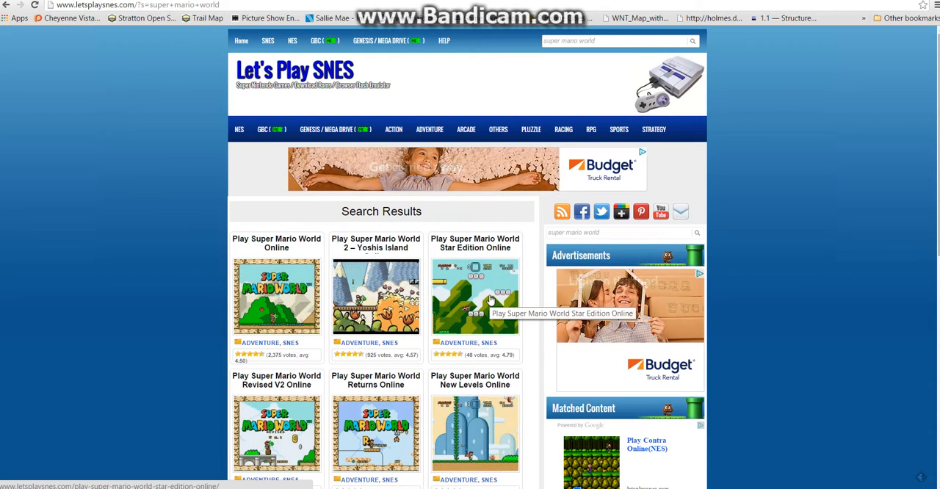
scroll(down, 3)
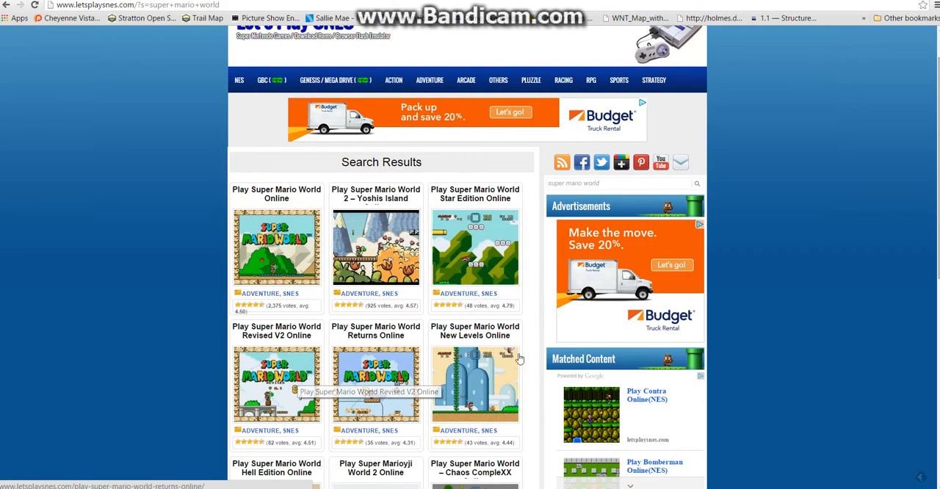
scroll(down, 3)
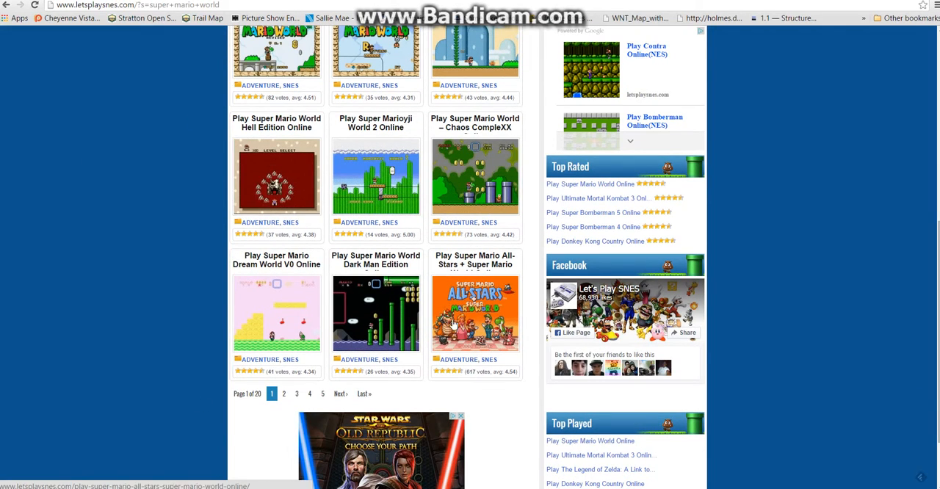
mouse_move(455, 312)
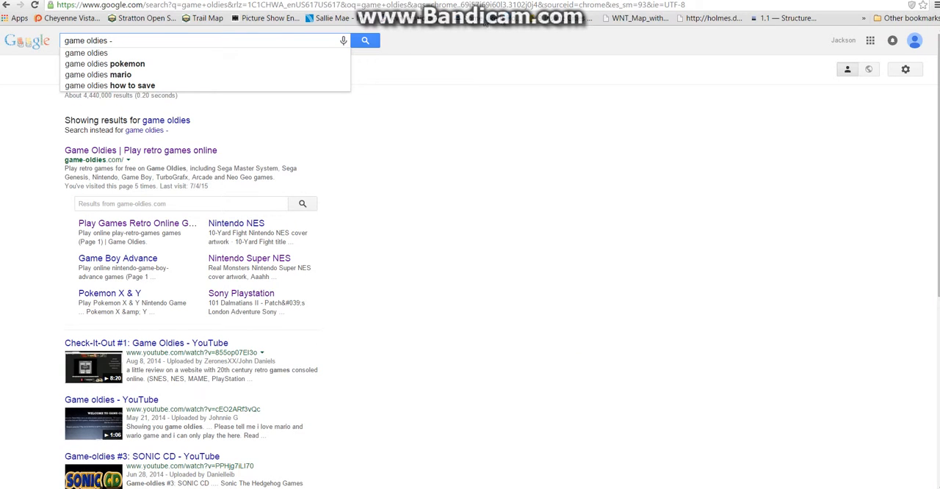
Open the 'Game Oldies | Play retro games online' result from the Google search.
click(141, 150)
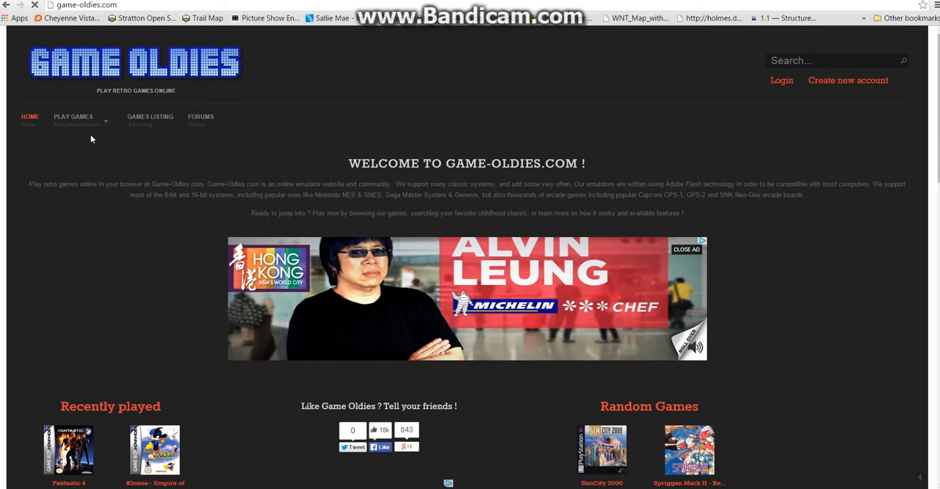
mouse_move(74, 116)
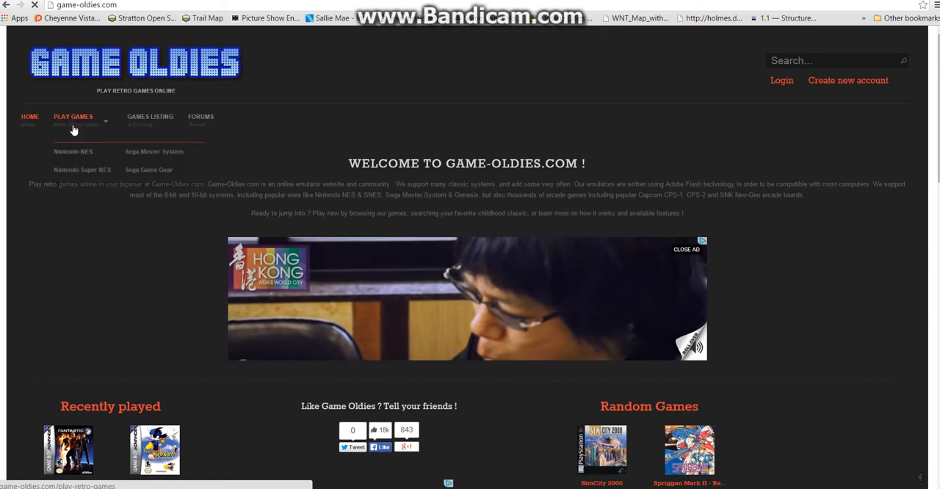
mouse_move(268, 147)
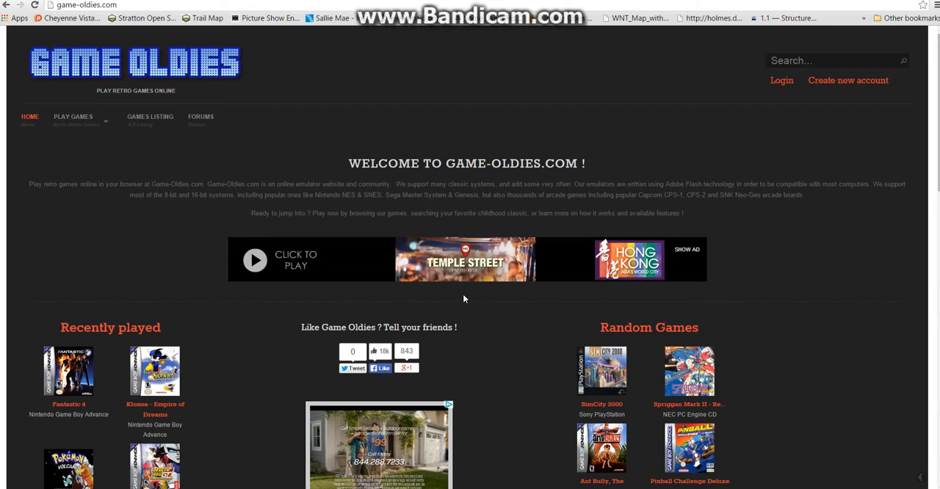
scroll(down, 3)
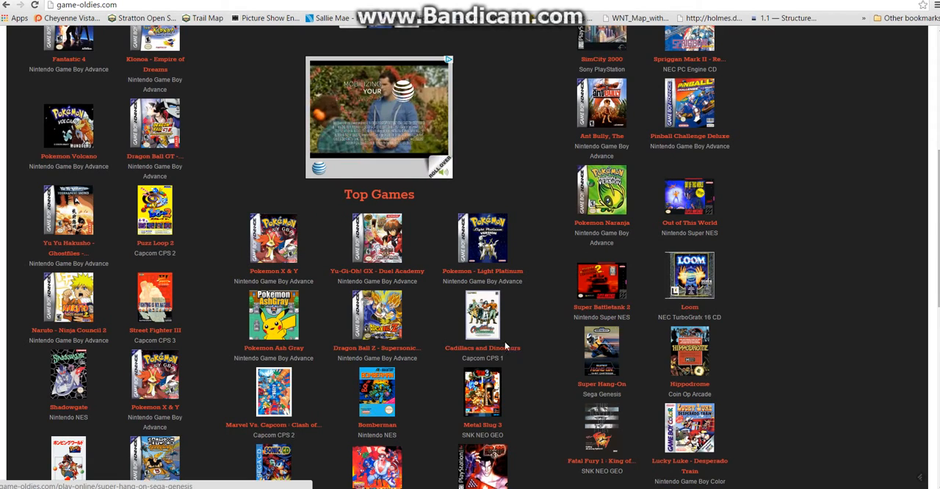
scroll(down, 3)
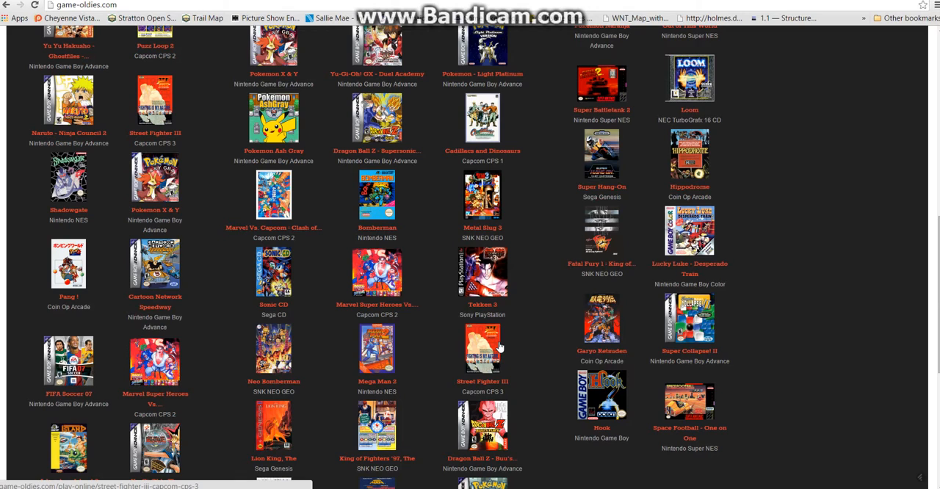
mouse_move(482, 350)
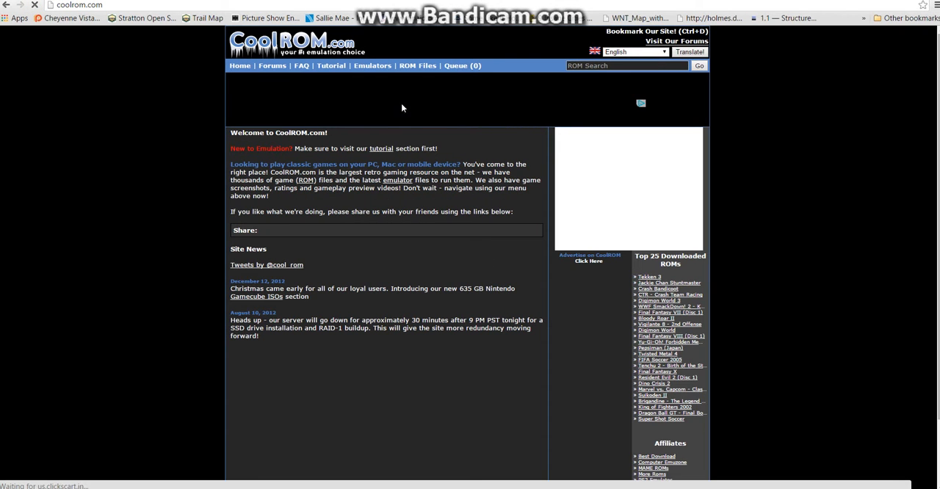
Load coolrom.com's welcome page with its site news and Top 25 downloaded ROMs list.
click(373, 66)
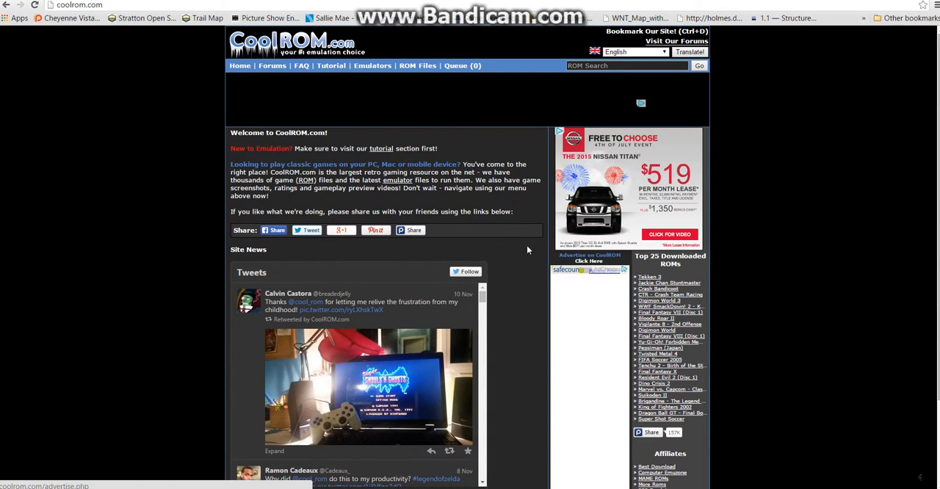
click(410, 229)
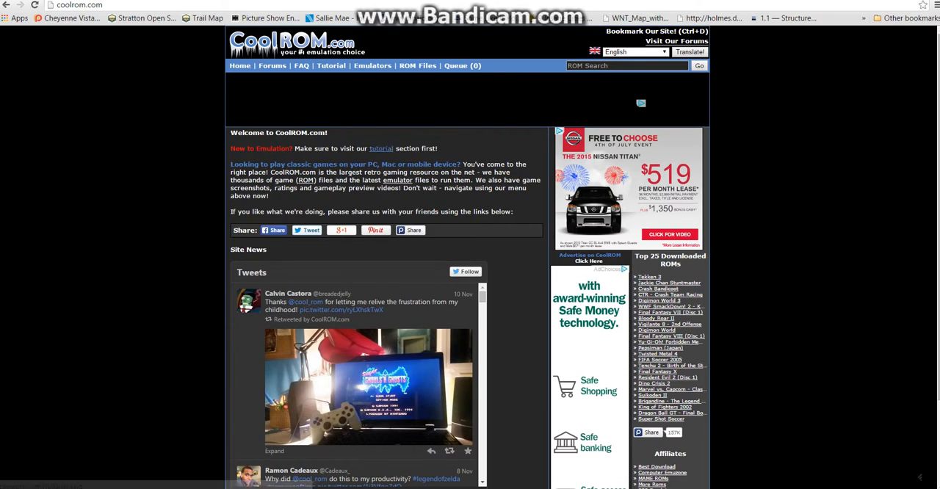
Go to Emulators > Nintendo 64 and enter 'golden' in the ROM Search box.
click(374, 66)
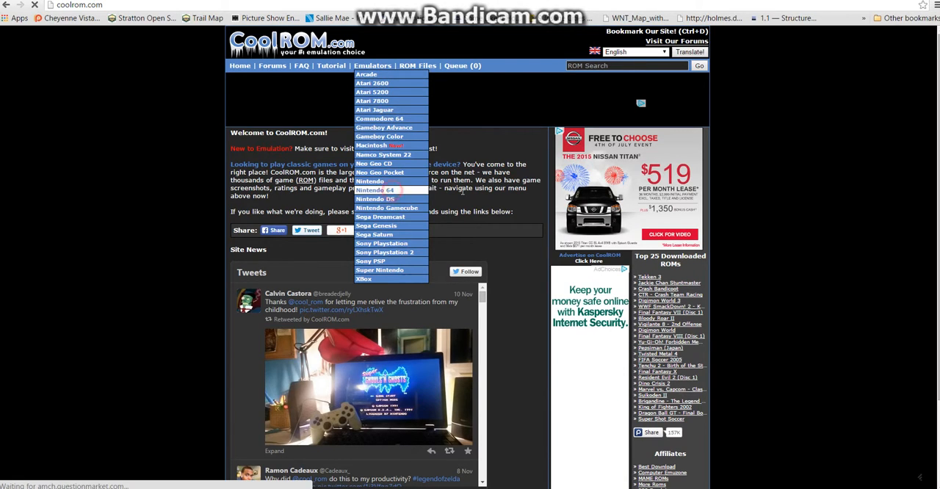
click(376, 189)
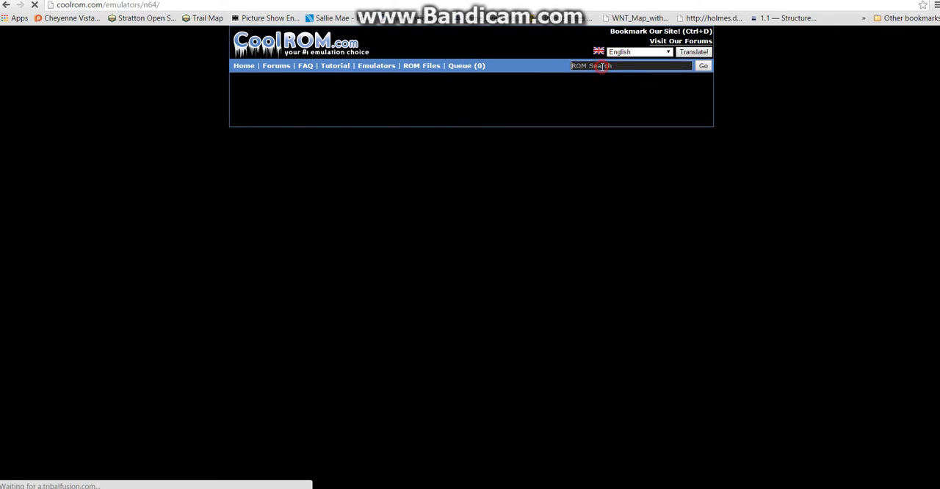
text(golden)
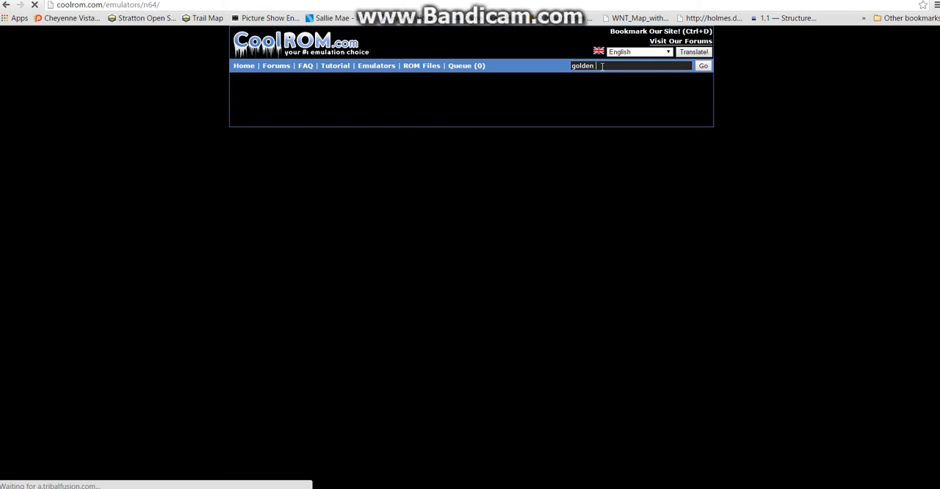